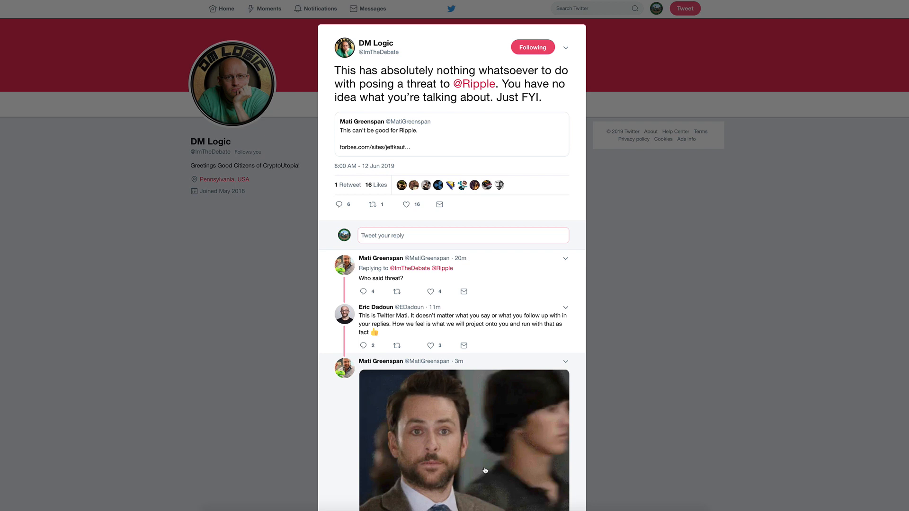
{"action": "mouse_move", "coordinate": [372, 205]}
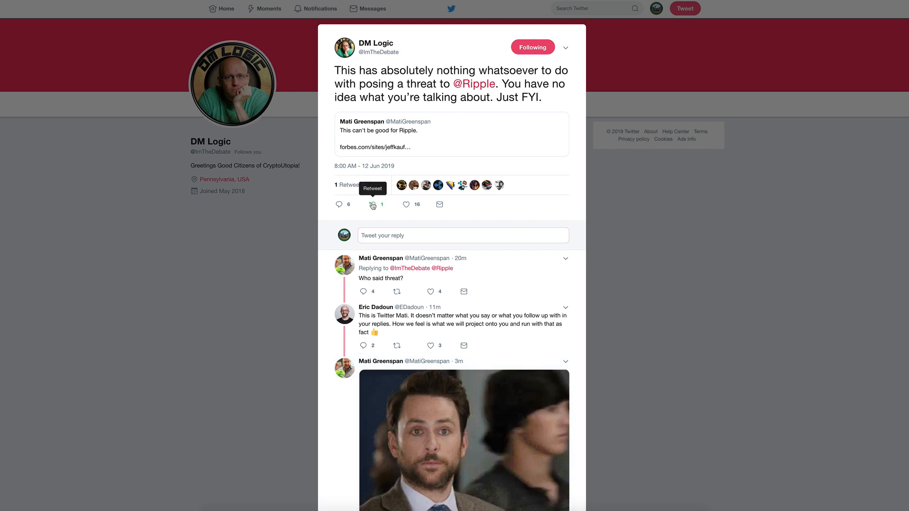
{"action": "mouse_move", "coordinate": [423, 107]}
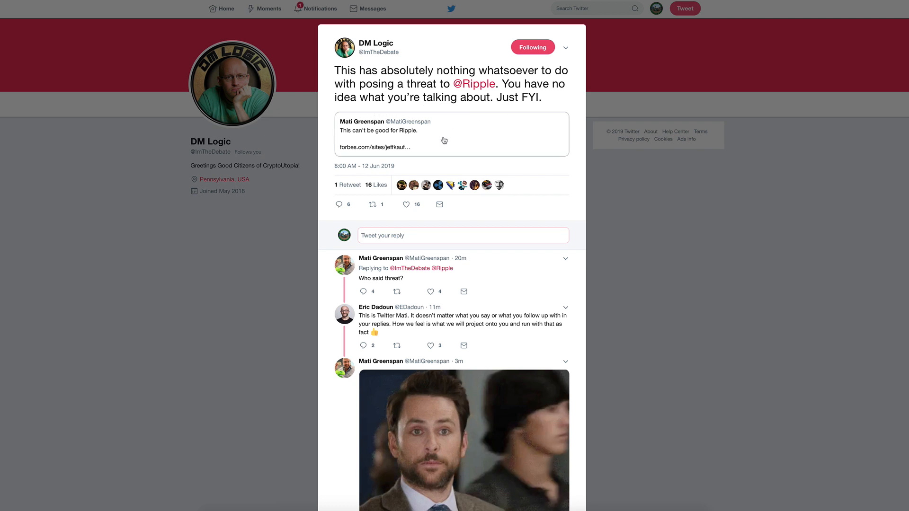
{"action": "mouse_move", "coordinate": [444, 140]}
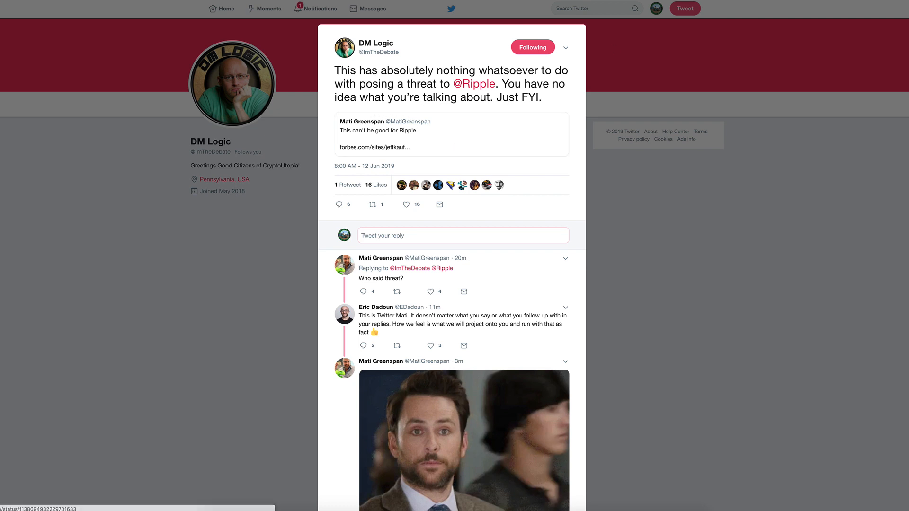
Open Mati Greenspan's quoted tweet with the forbes.com link in the DM Logic thread.
{"action": "left_click", "coordinate": [451, 134]}
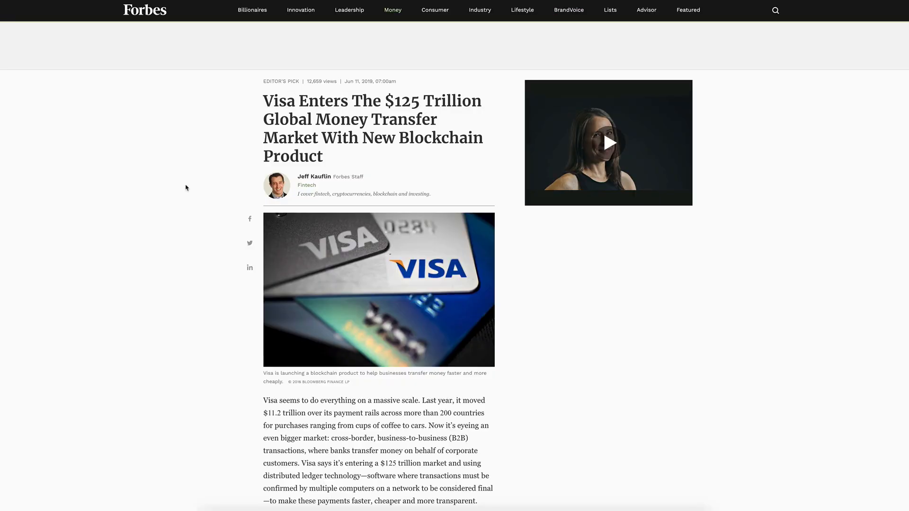
Scroll the Forbes 'Visa Enters The $125 Trillion Global Money Transfer Market' article past B2B Connect.
{"action": "scroll", "scroll_direction": "down", "scroll_amount": 3}
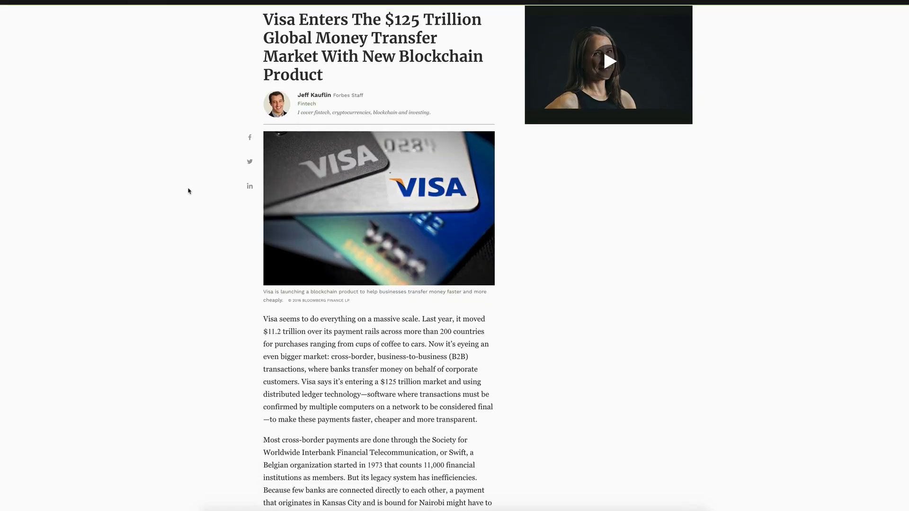
{"action": "scroll", "scroll_direction": "down", "scroll_amount": 3}
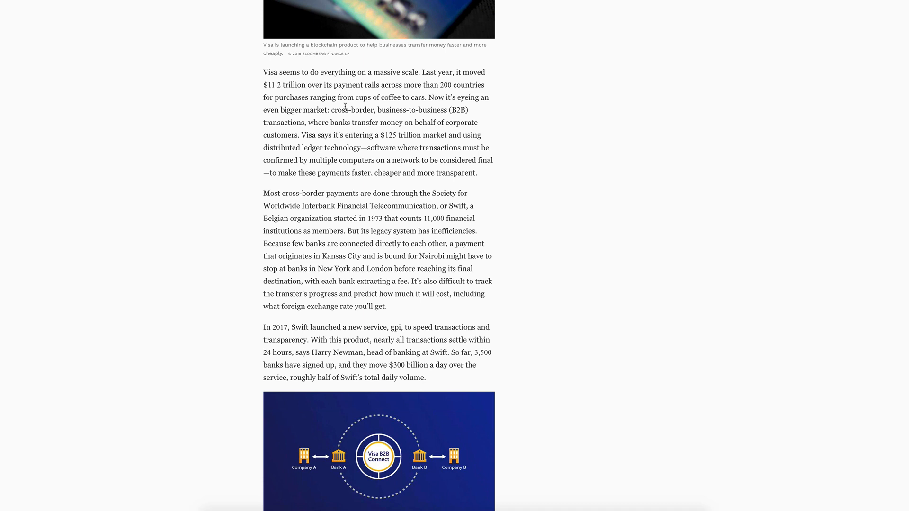
{"action": "mouse_move", "coordinate": [371, 107]}
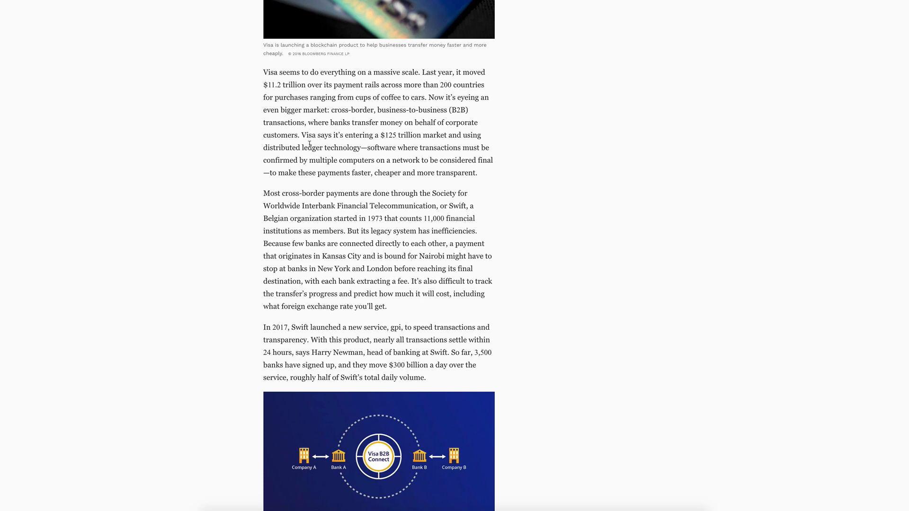
{"action": "scroll", "scroll_direction": "down", "scroll_amount": 3}
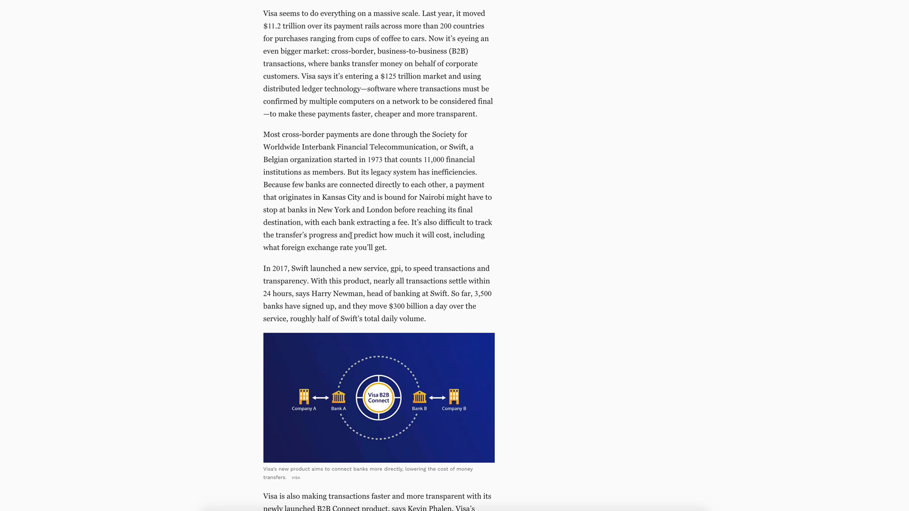
{"action": "scroll", "scroll_direction": "down", "scroll_amount": 3}
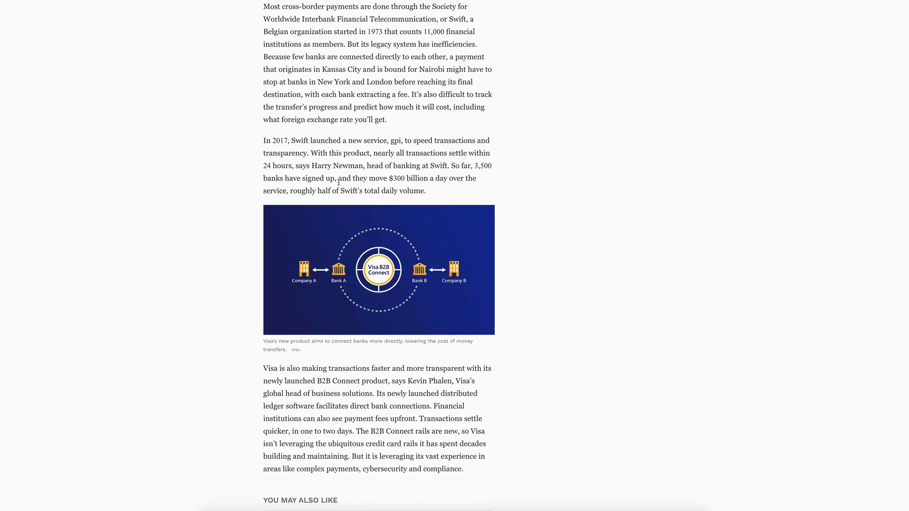
{"action": "scroll", "scroll_direction": "down", "scroll_amount": 3}
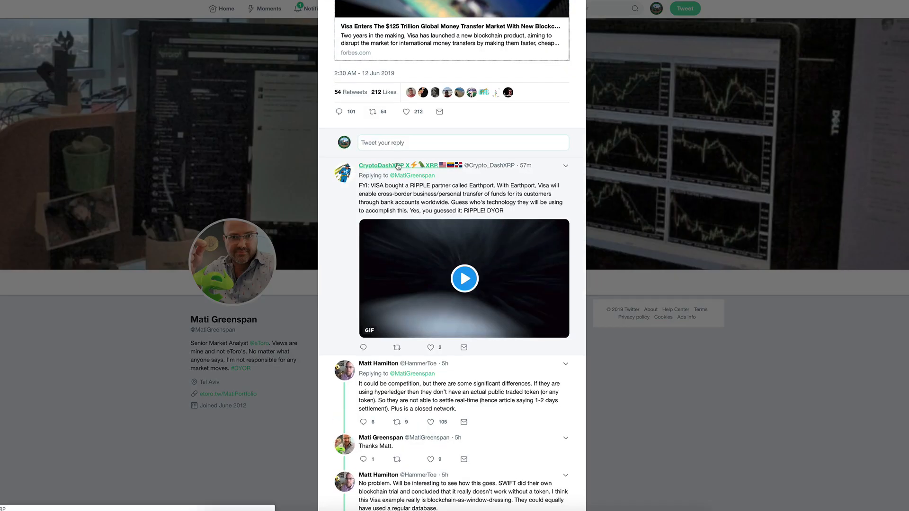
Scroll through the CryptoDashXRP and Matt Hamilton replies under Mati Greenspan's tweet.
{"action": "scroll", "scroll_direction": "down", "scroll_amount": 3}
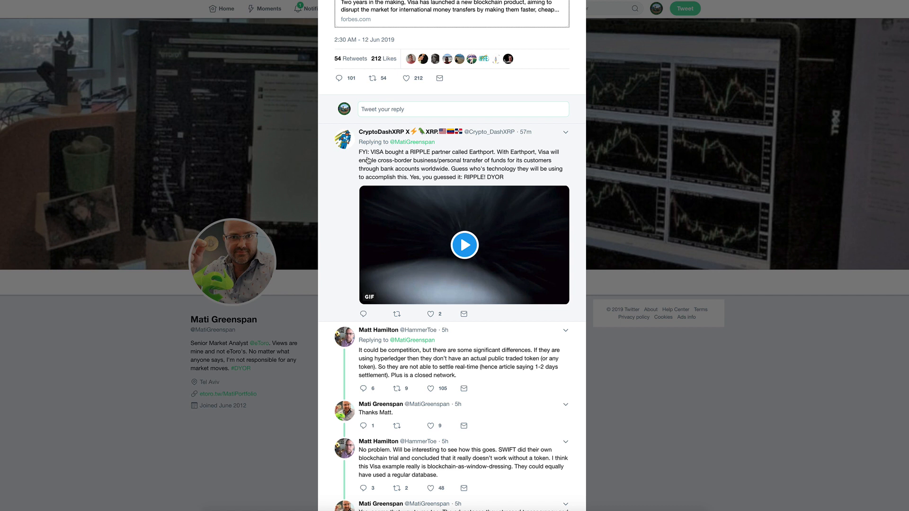
{"action": "mouse_move", "coordinate": [378, 160]}
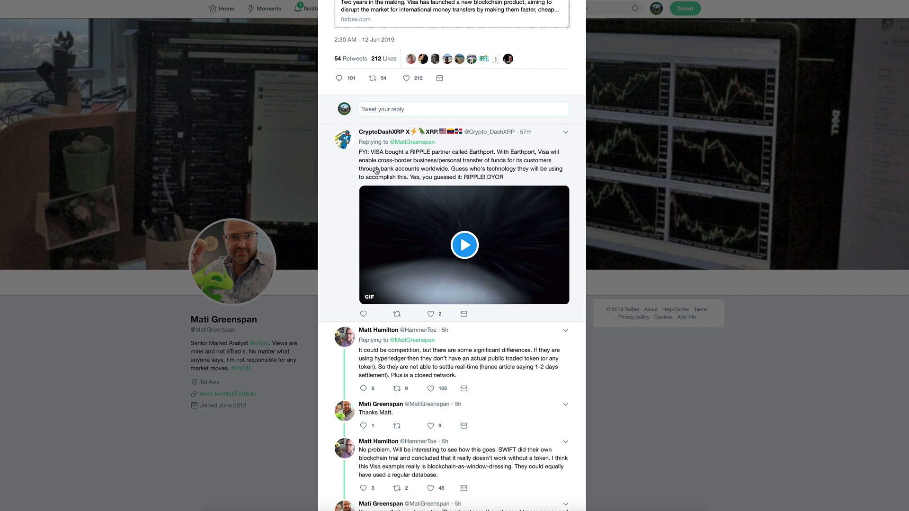
{"action": "mouse_move", "coordinate": [472, 168]}
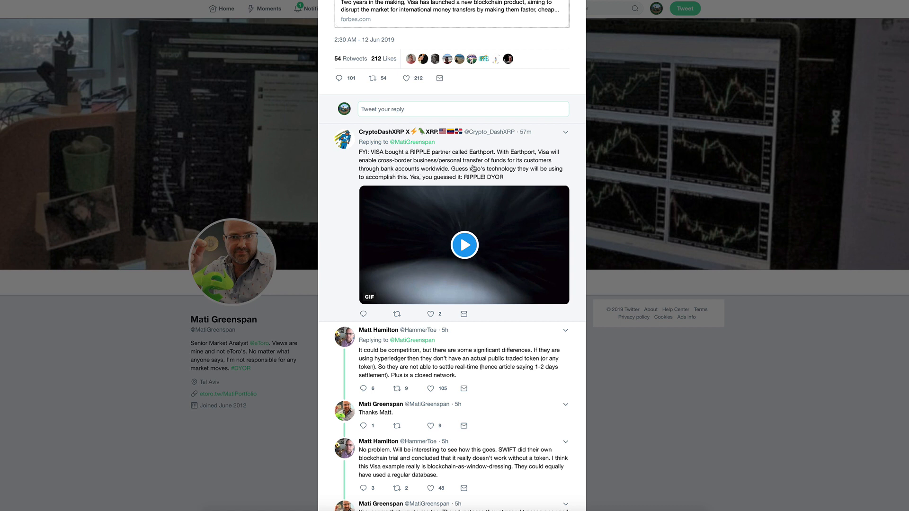
{"action": "mouse_move", "coordinate": [387, 178]}
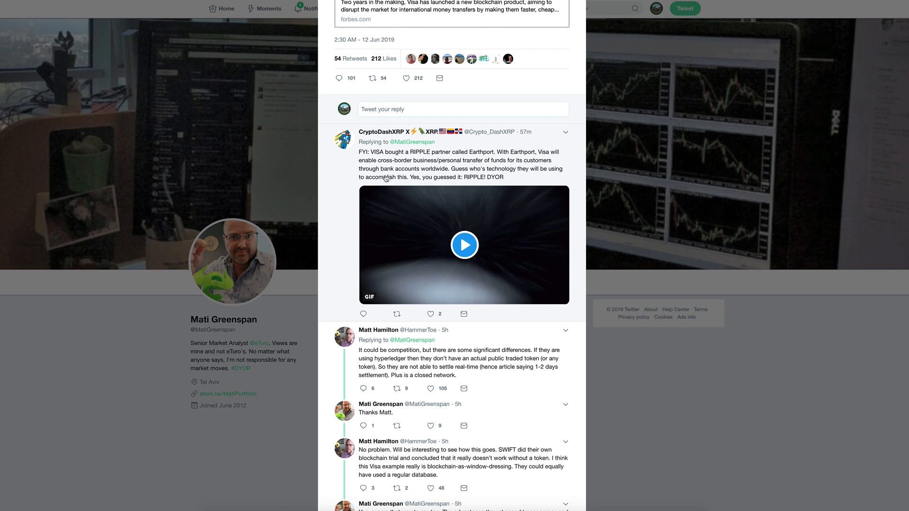
{"action": "mouse_move", "coordinate": [400, 189]}
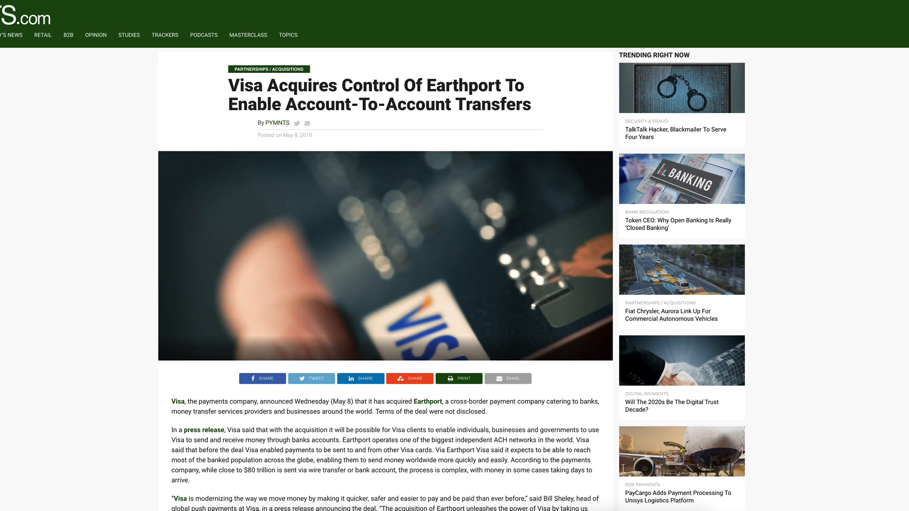
Highlight the byline and date, then scroll 'Visa Acquires Control Of Earthport' to the Reuters details.
{"action": "left_click_drag", "start_coordinate": [257, 123], "coordinate": [292, 136]}
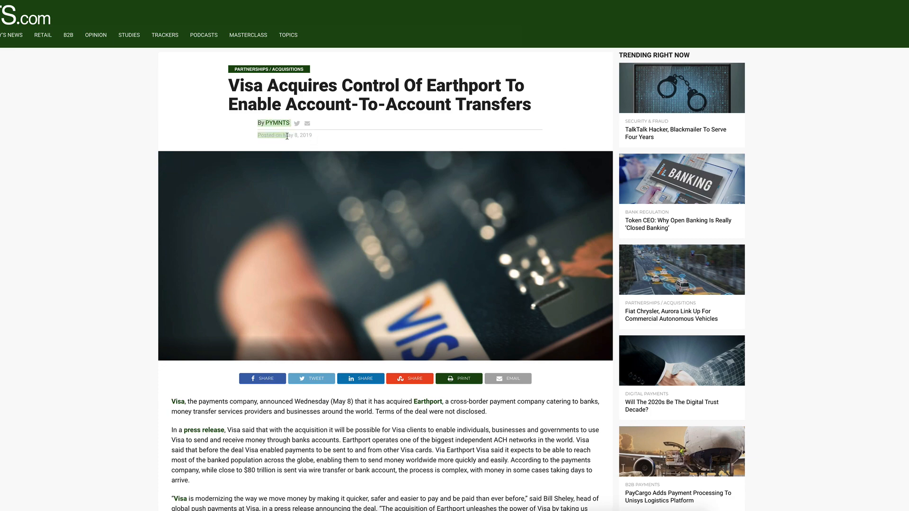
{"action": "scroll", "scroll_direction": "down", "scroll_amount": 3}
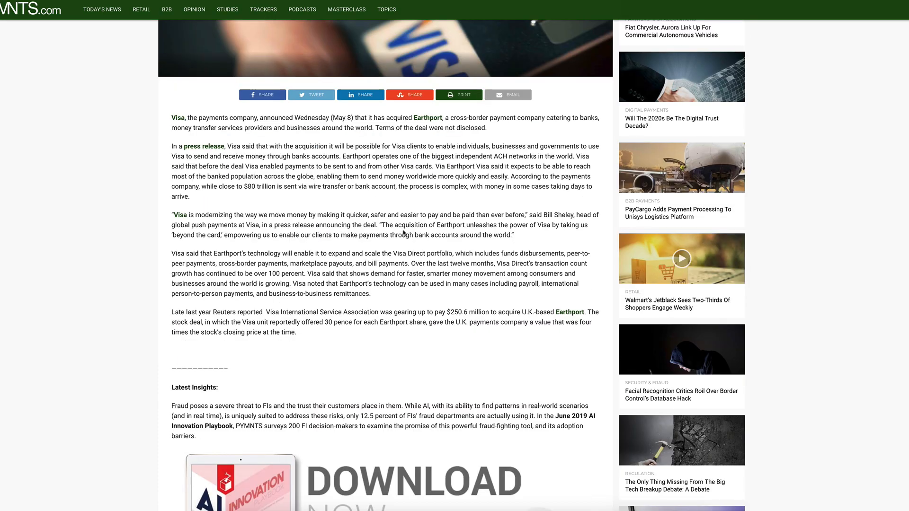
{"action": "scroll", "scroll_direction": "down", "scroll_amount": 3}
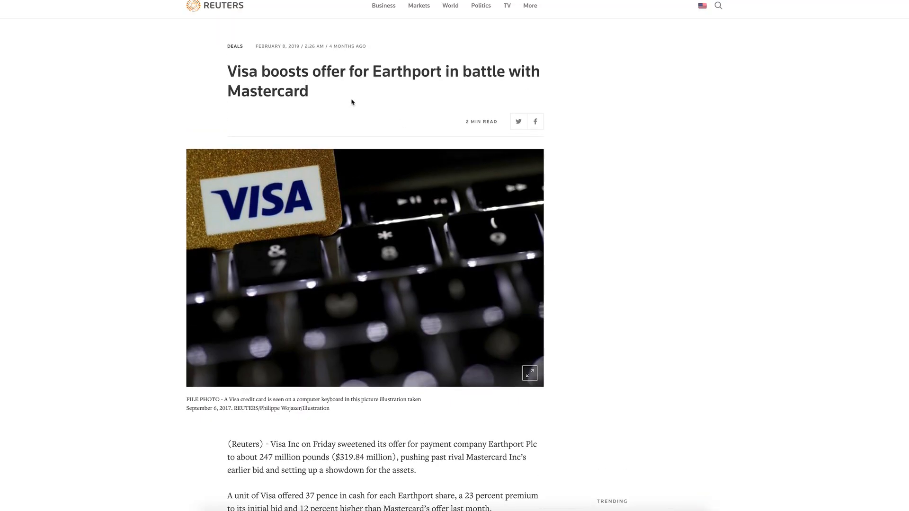
Scroll through Reuters' 'Visa boosts offer for Earthport in battle with Mastercard' article.
{"action": "scroll", "scroll_direction": "down", "scroll_amount": 3}
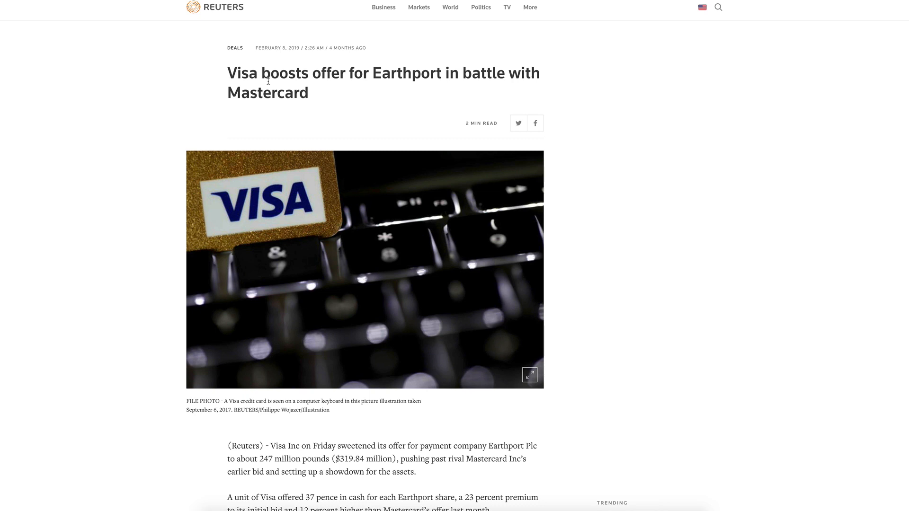
{"action": "mouse_move", "coordinate": [374, 71]}
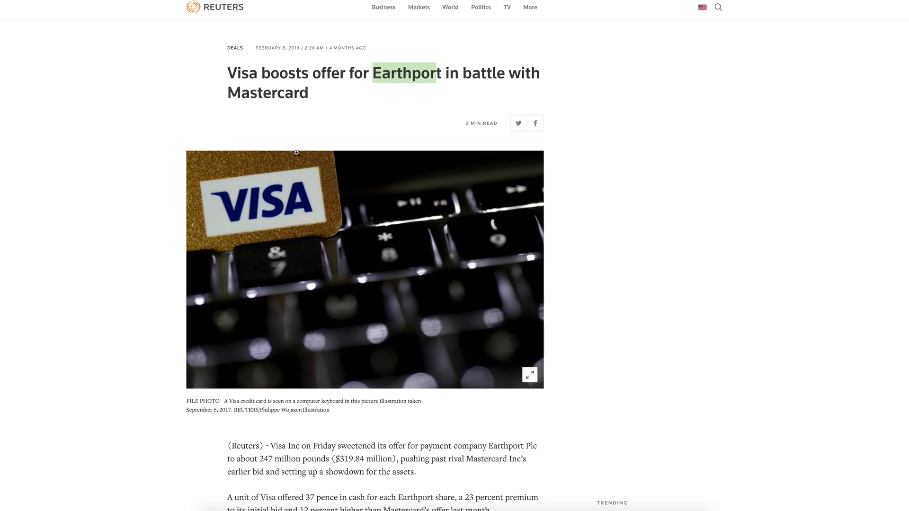
{"action": "scroll", "scroll_direction": "down", "scroll_amount": 3}
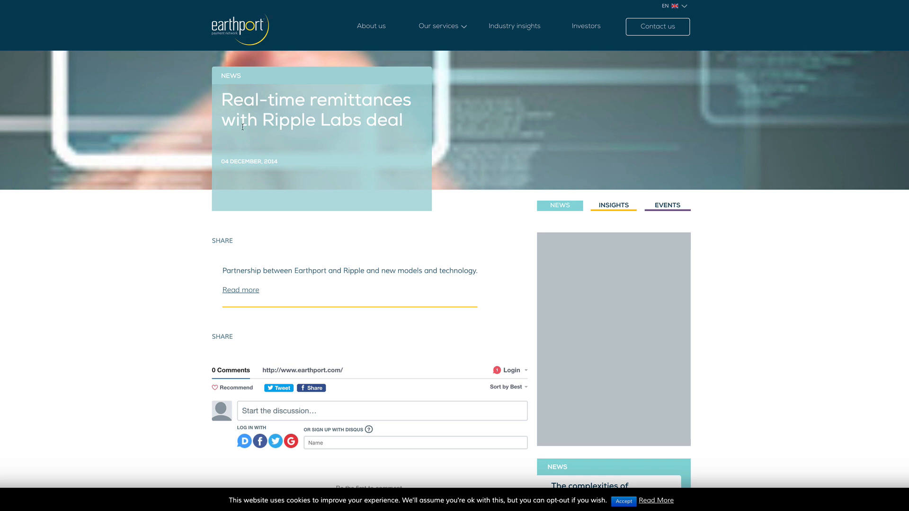
{"action": "mouse_move", "coordinate": [282, 163]}
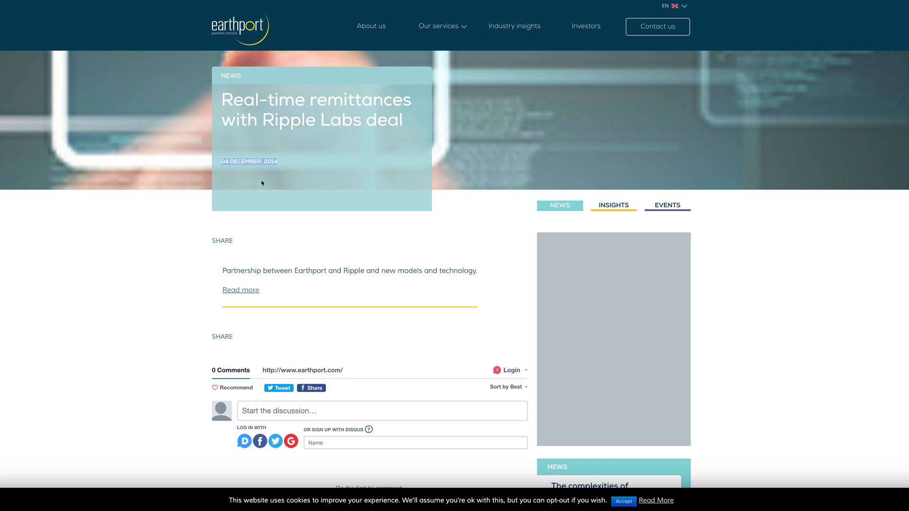
{"action": "mouse_move", "coordinate": [294, 209]}
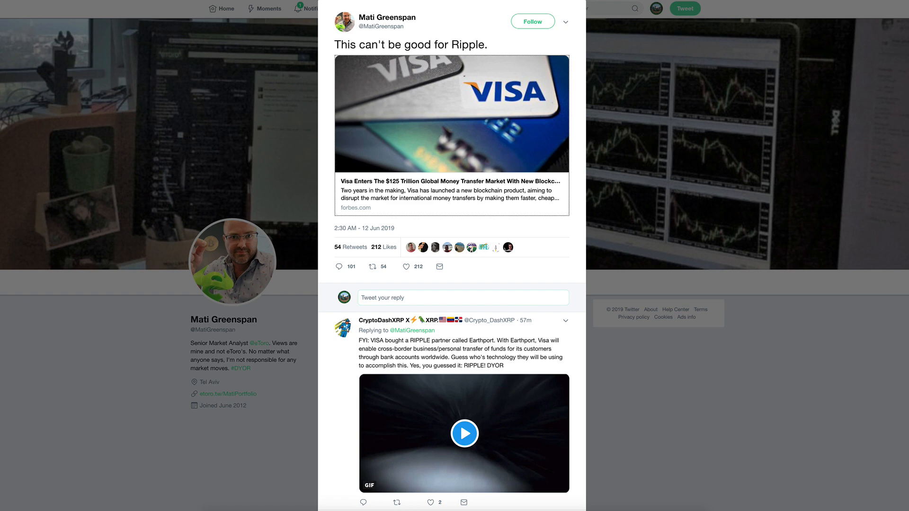
{"action": "scroll", "scroll_direction": "down", "scroll_amount": 3}
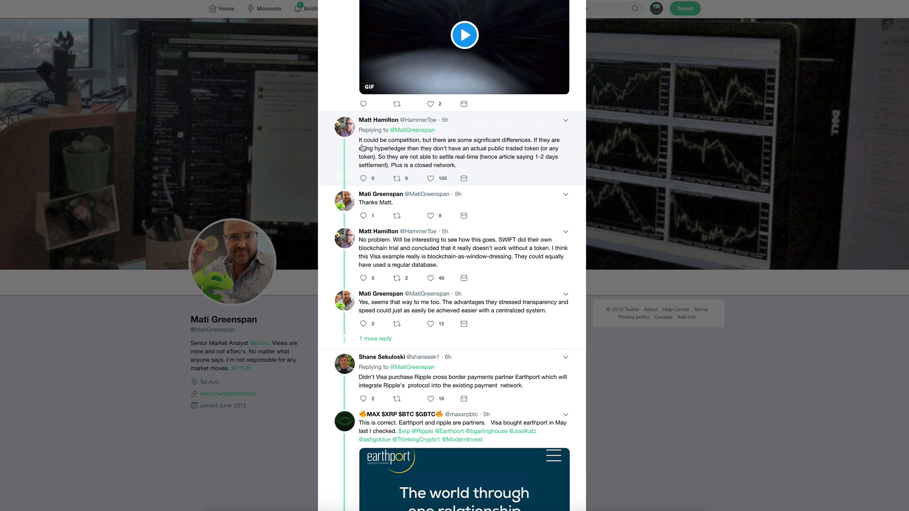
{"action": "mouse_move", "coordinate": [437, 146]}
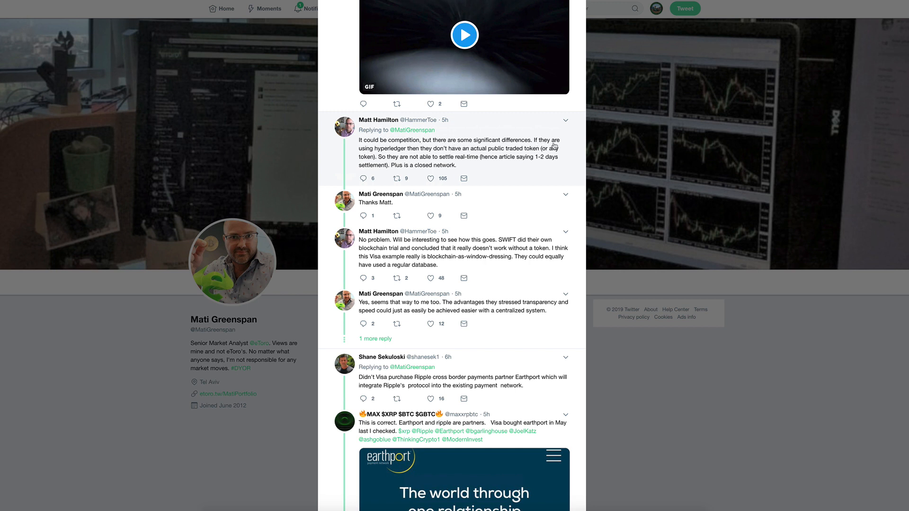
{"action": "mouse_move", "coordinate": [434, 157]}
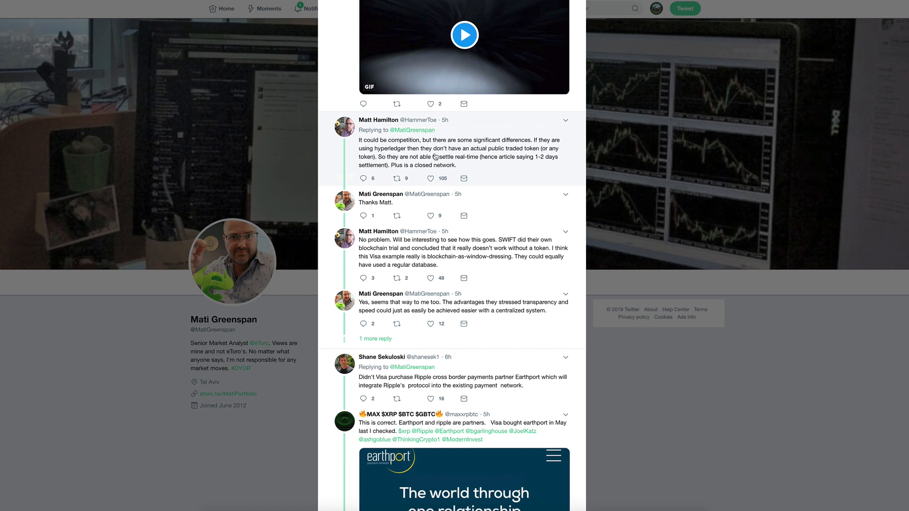
{"action": "mouse_move", "coordinate": [515, 157]}
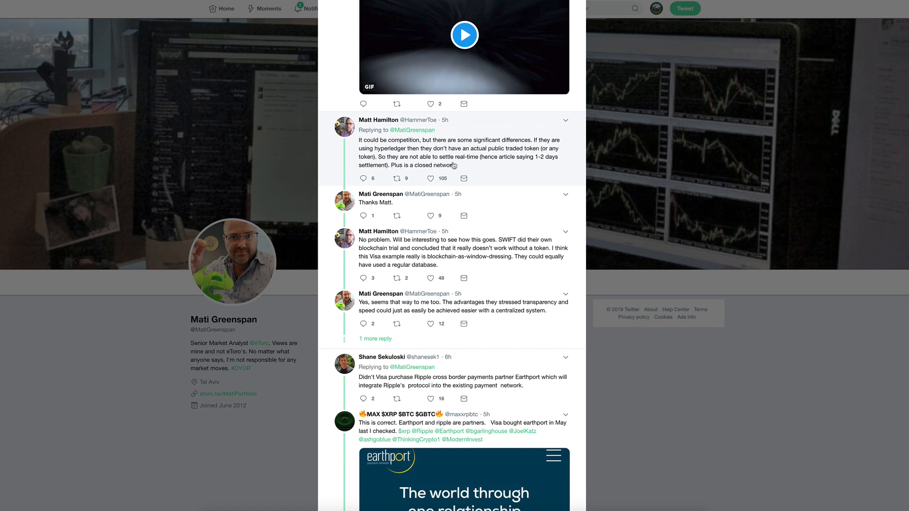
{"action": "mouse_move", "coordinate": [535, 163]}
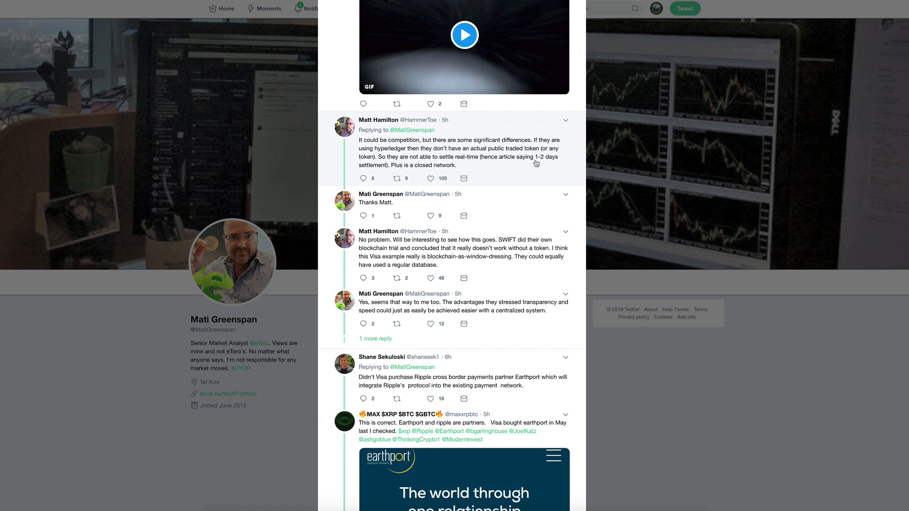
{"action": "mouse_move", "coordinate": [413, 174]}
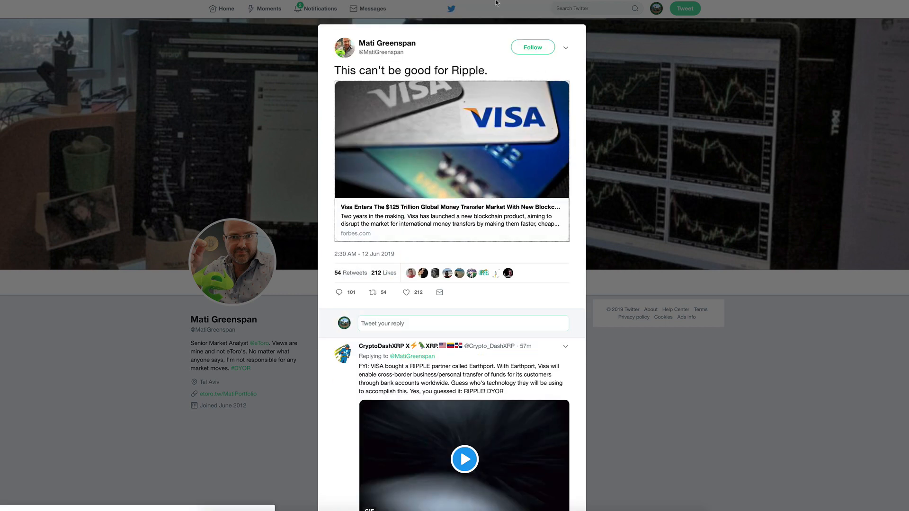
Open the forbes.com link card and scroll through the B2B Connect section and back up.
{"action": "left_click", "coordinate": [451, 220]}
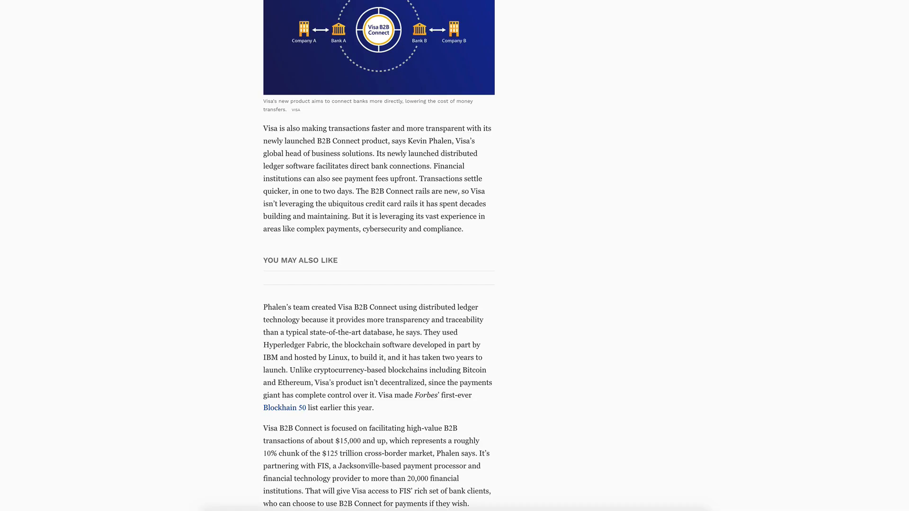
{"action": "scroll", "scroll_direction": "down", "scroll_amount": 3}
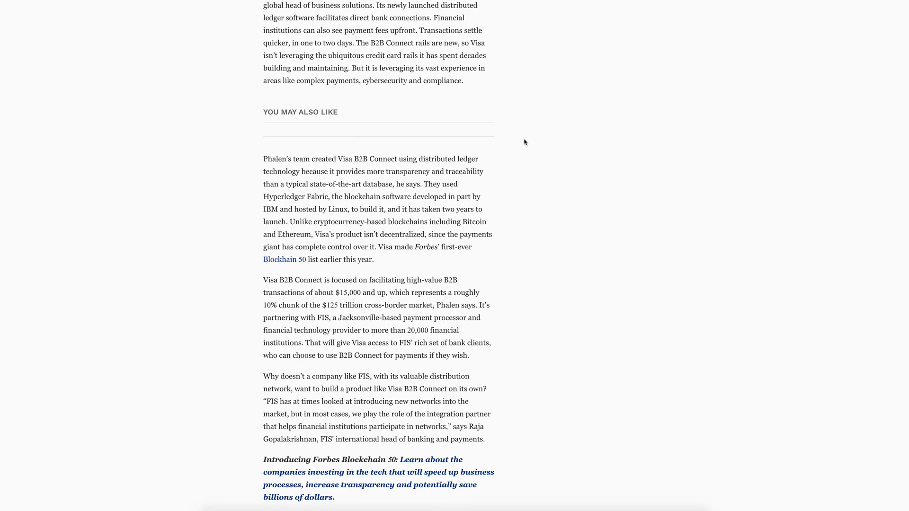
{"action": "scroll", "scroll_direction": "down", "scroll_amount": 3}
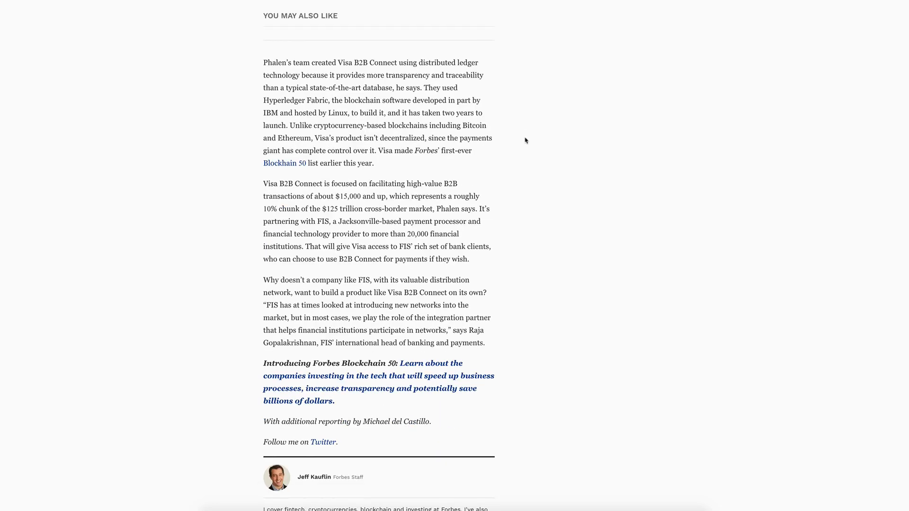
{"action": "scroll", "scroll_direction": "up", "scroll_amount": 3}
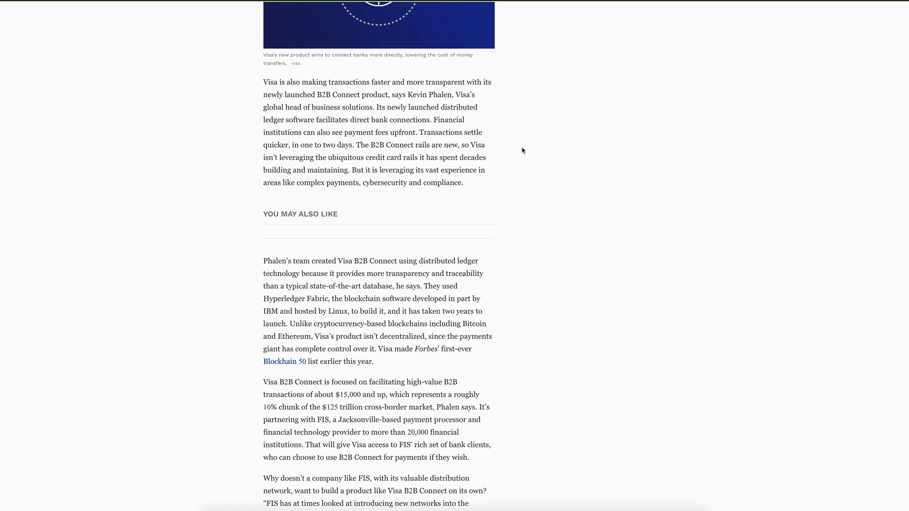
{"action": "scroll", "scroll_direction": "up", "scroll_amount": 3}
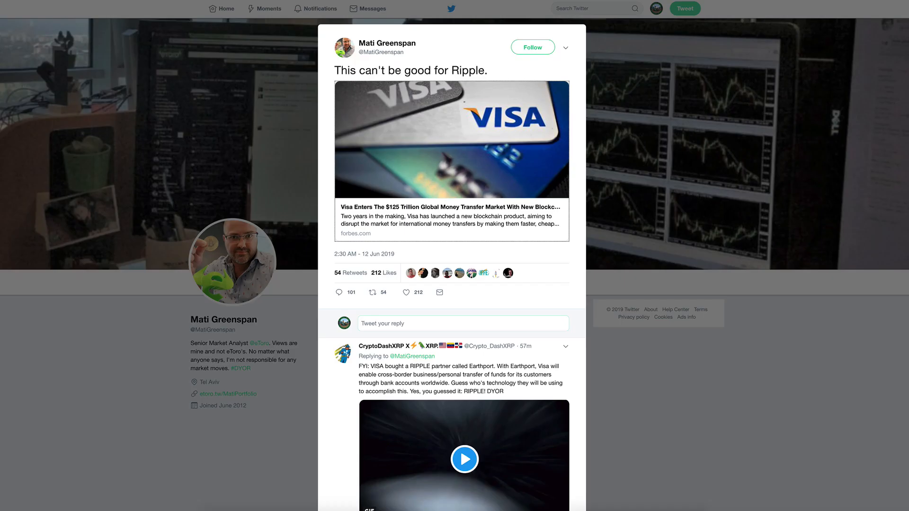
{"action": "scroll", "scroll_direction": "down", "scroll_amount": 3}
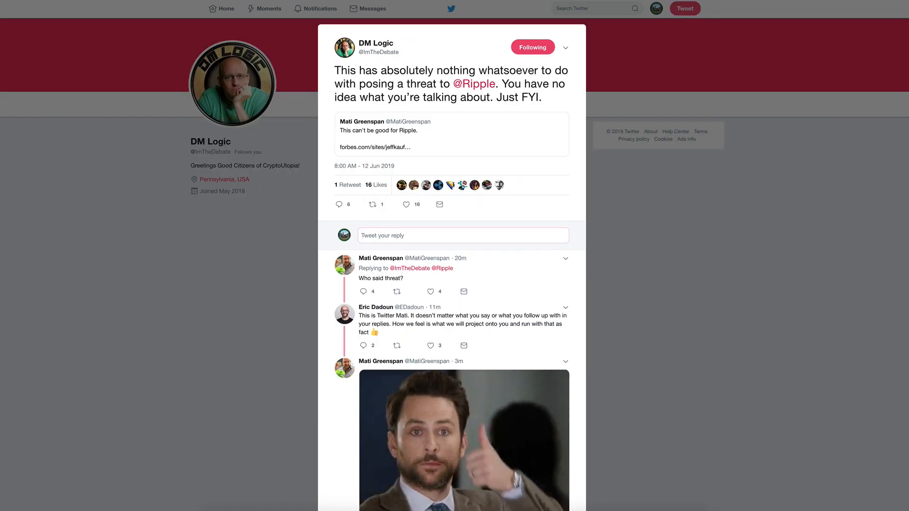
{"action": "left_click", "coordinate": [451, 134]}
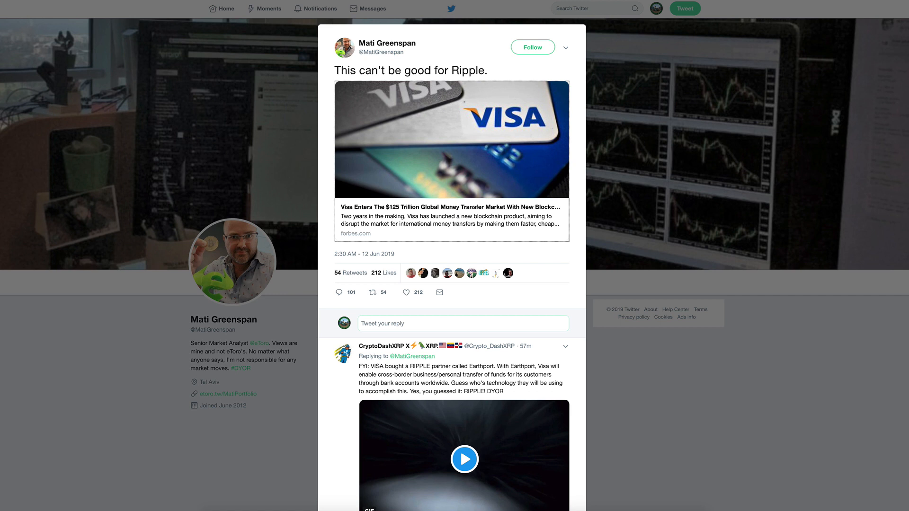